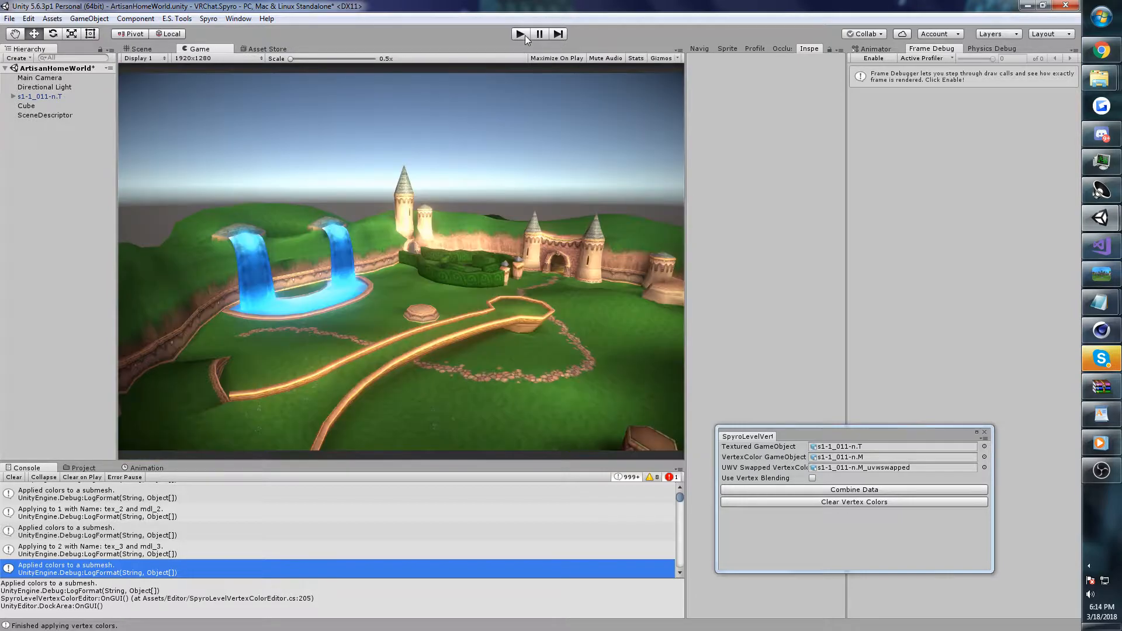
Run the Spyro level and move the camera to the water-ledge colour seam
click(519, 34)
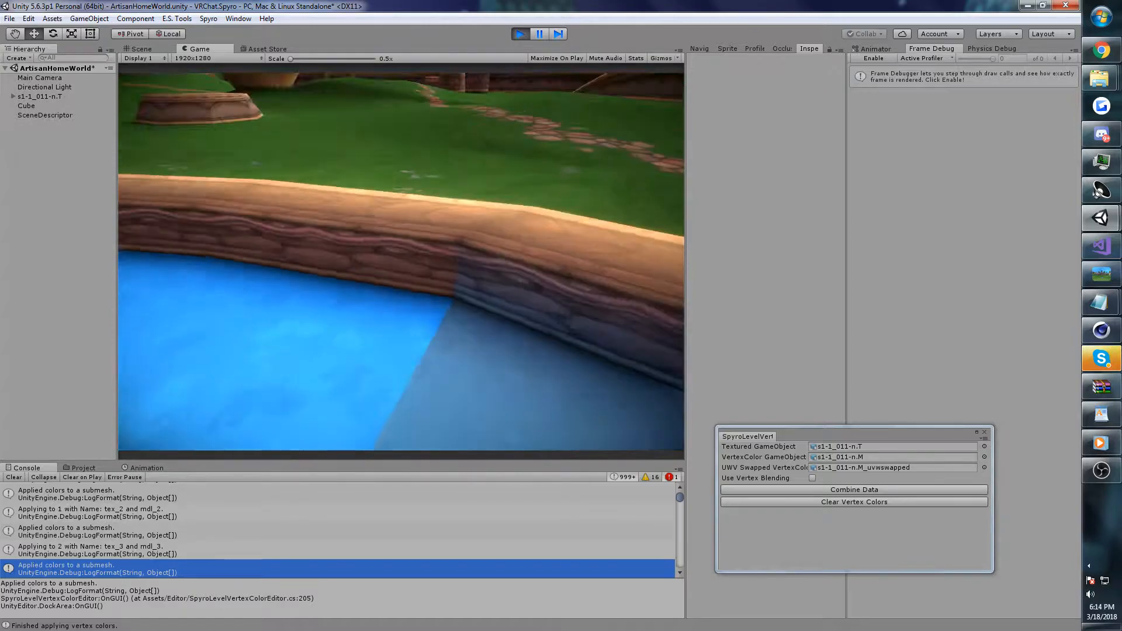
click(140, 48)
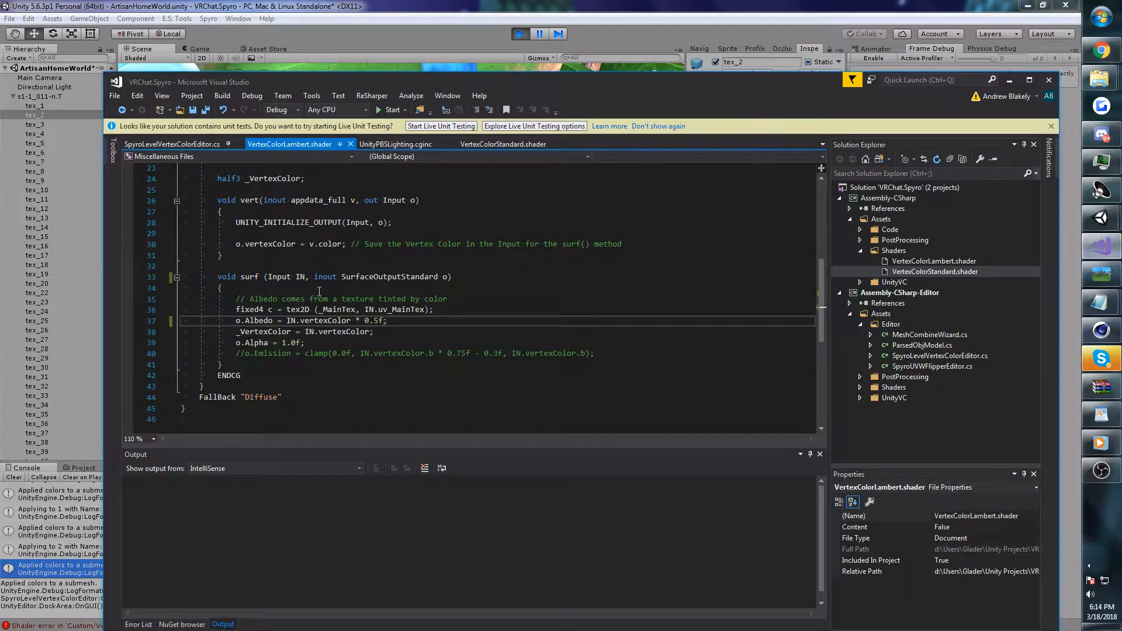
Append * 0.5f to the o.Albedo = IN.vertexColor line in VertexColorStandard.shader
click(502, 144)
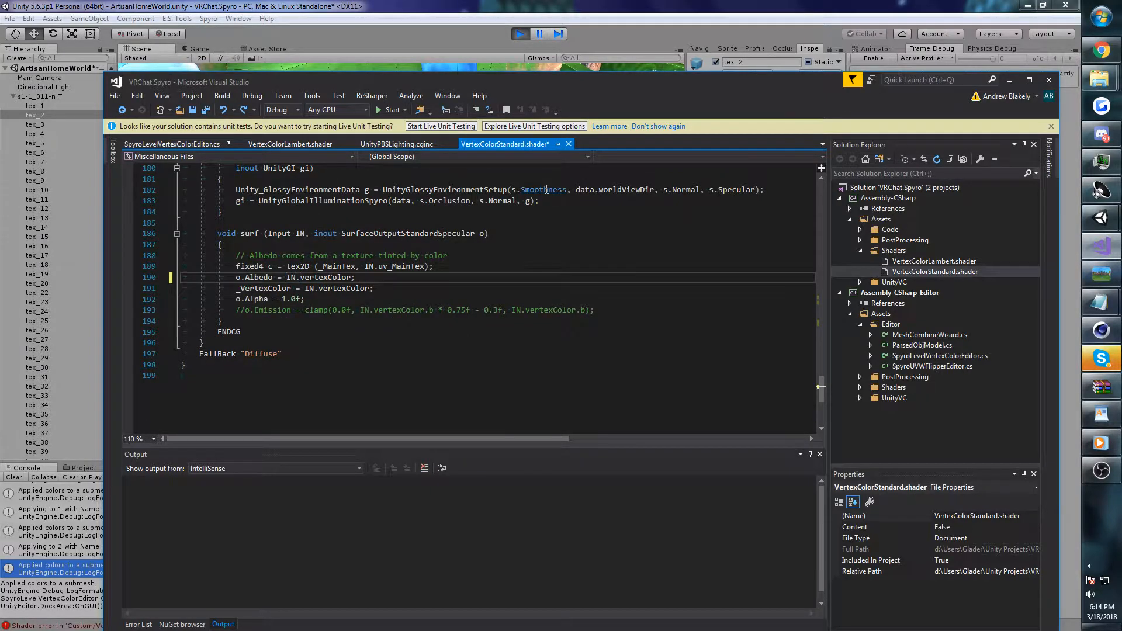
text(* 0.5f)
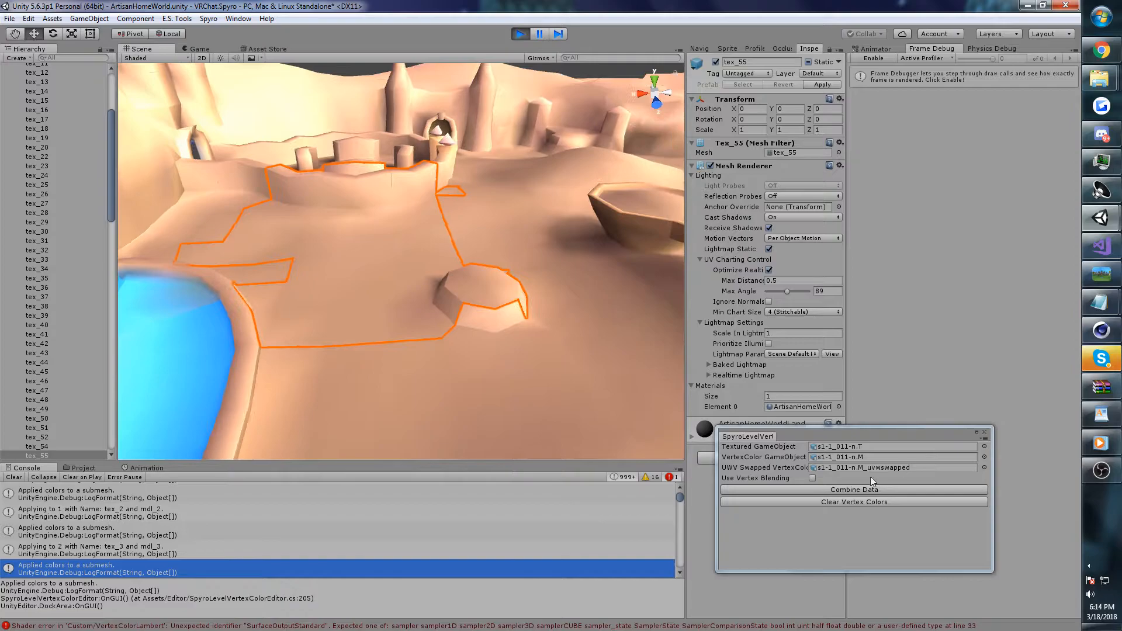
Enable Use Vertex Blending in SpyroLevelVert and rebuild with Combine Data
click(812, 478)
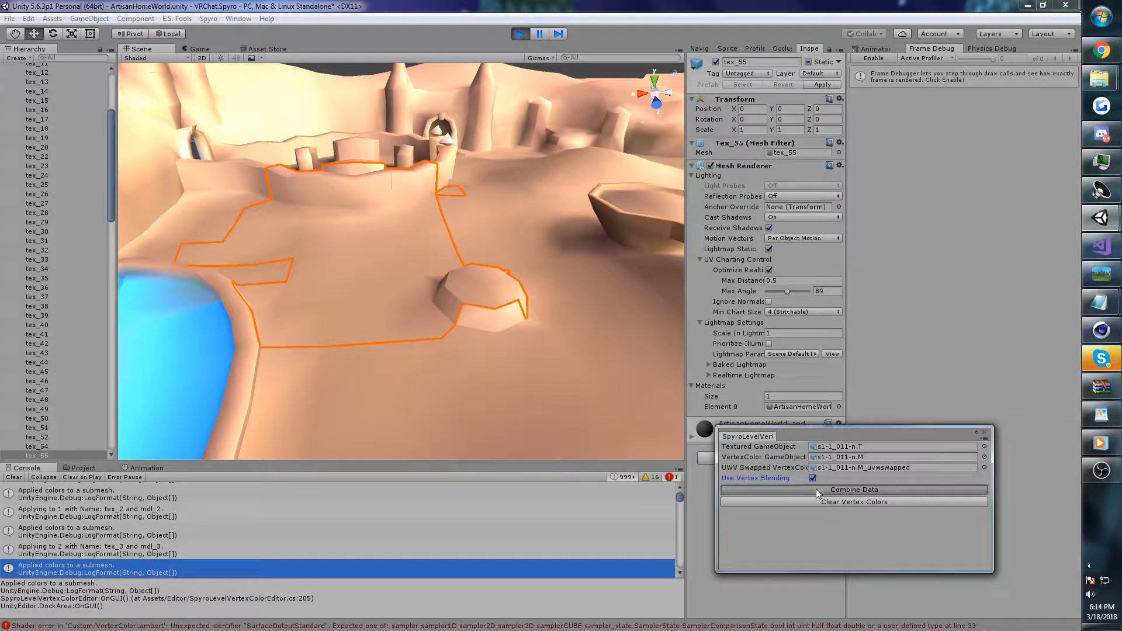
click(853, 490)
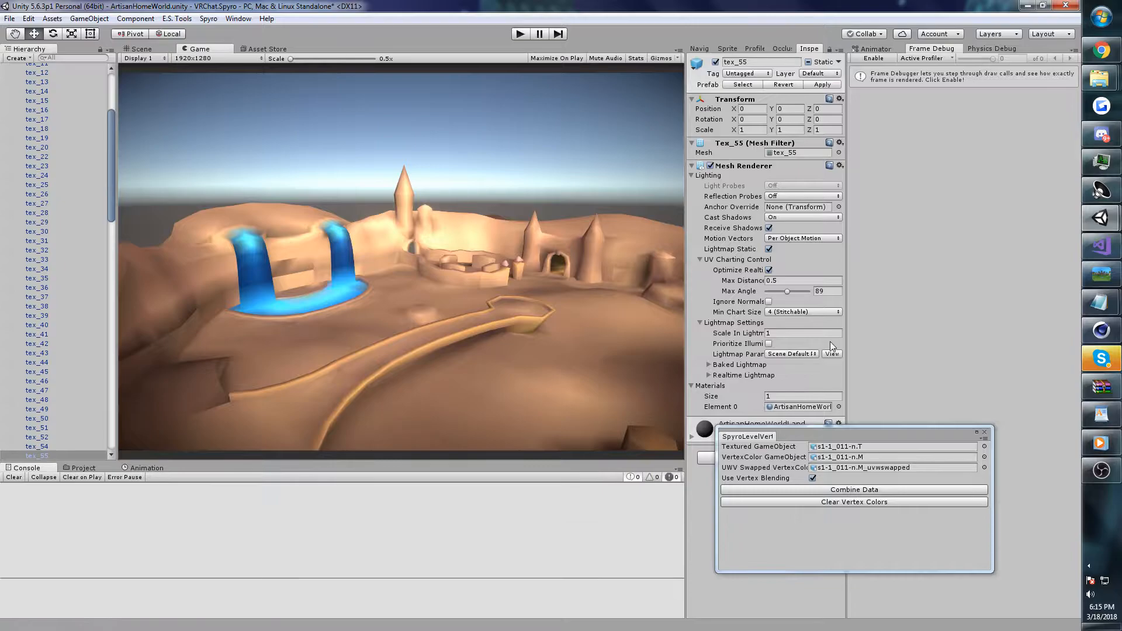
Return to the Scene view and reapply Combine Data twice so the mesh colours merge
click(142, 49)
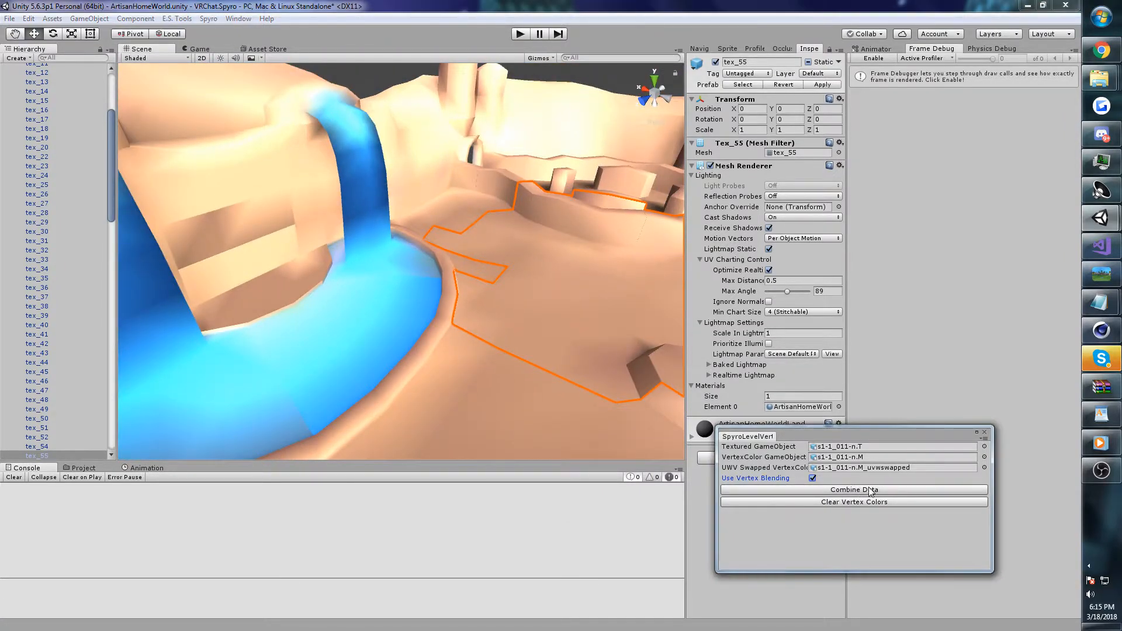
click(852, 489)
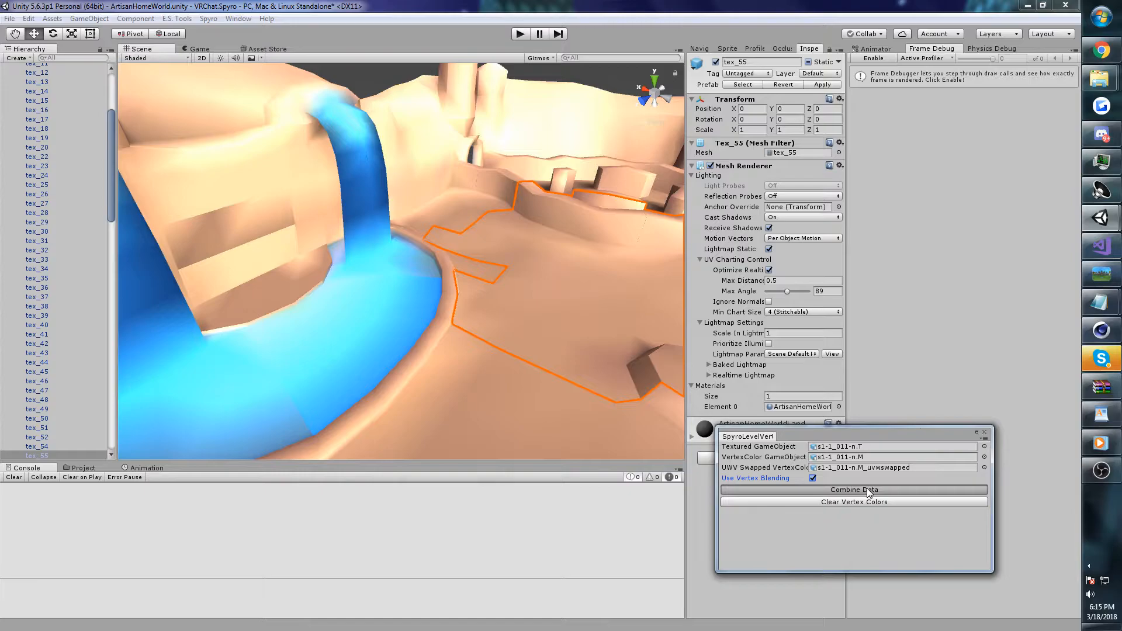
click(853, 490)
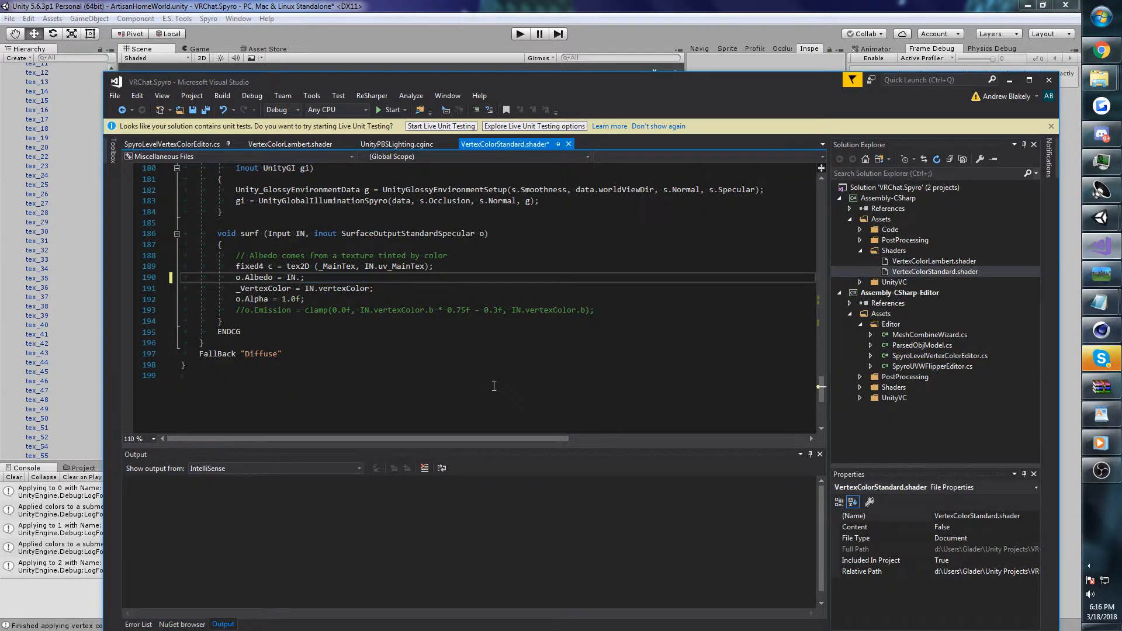
Review the reworked albedo line, then run the textured level in play mode
scroll(up, 3)
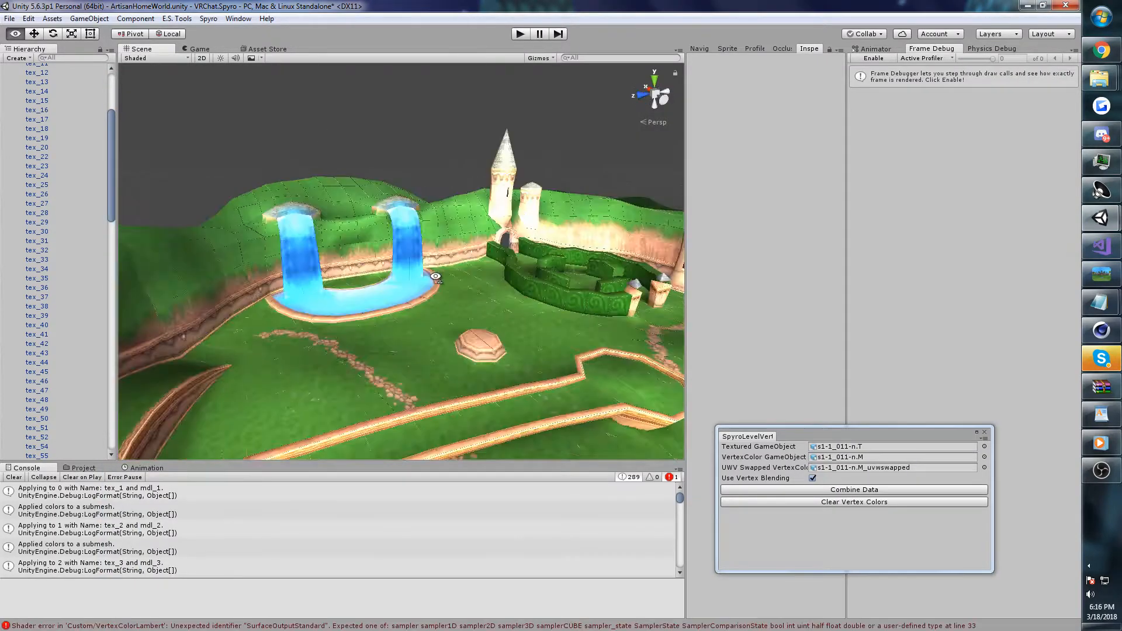
click(519, 34)
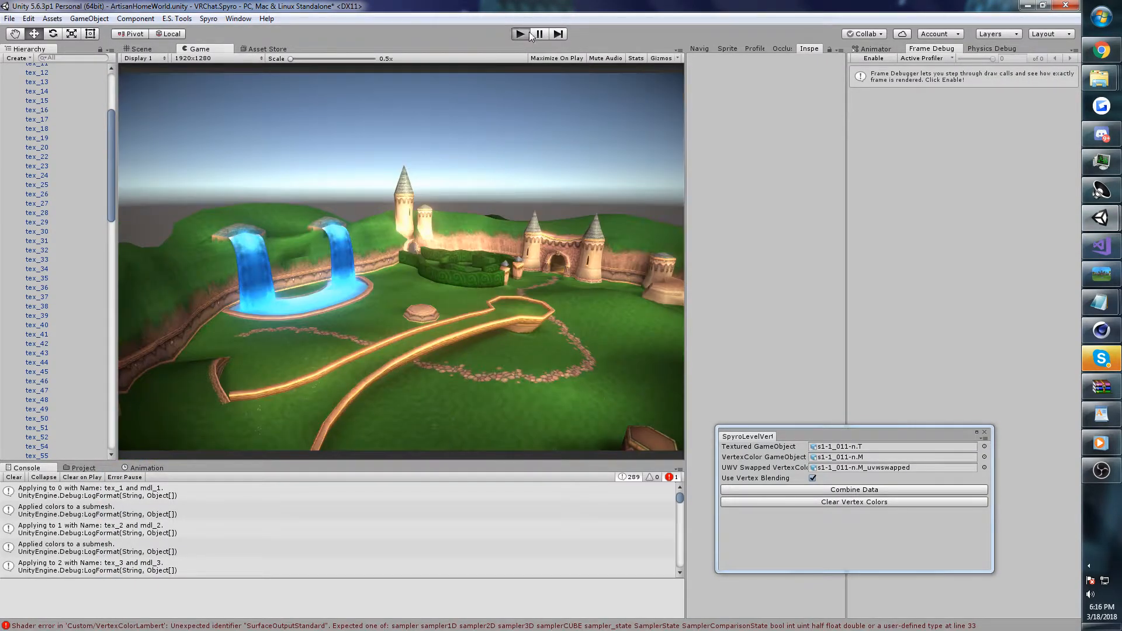